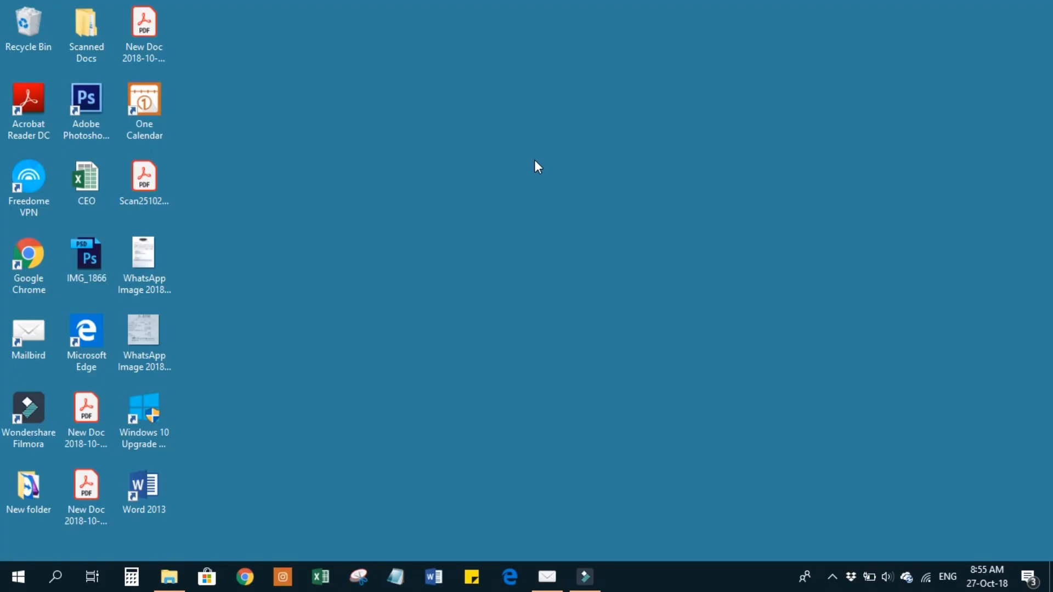
Launch Wondershare Filmora from the desktop shortcut with the clip project loaded
double_click(29, 409)
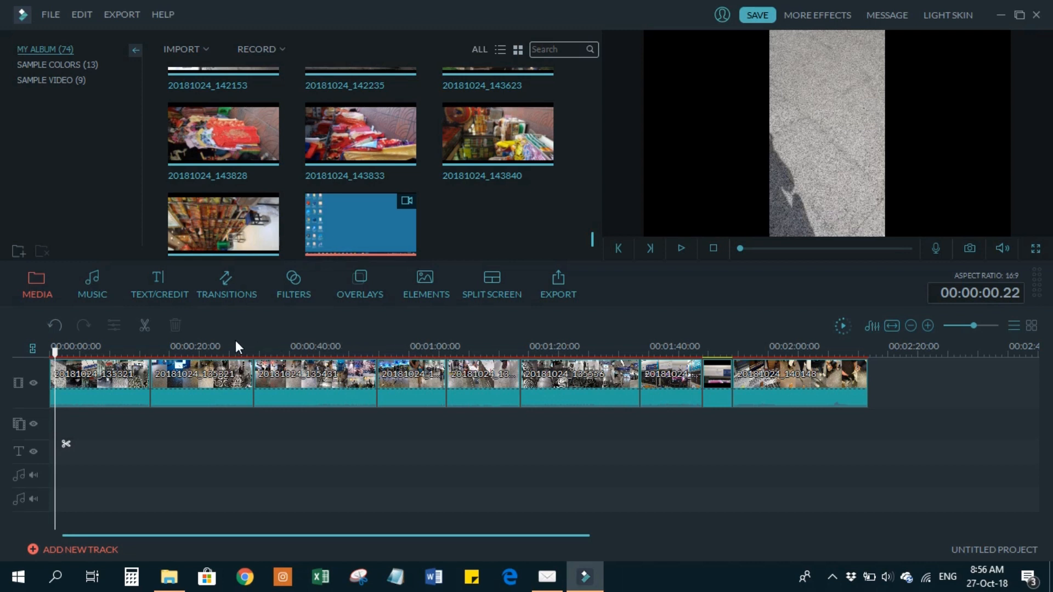
mouse_move(228, 287)
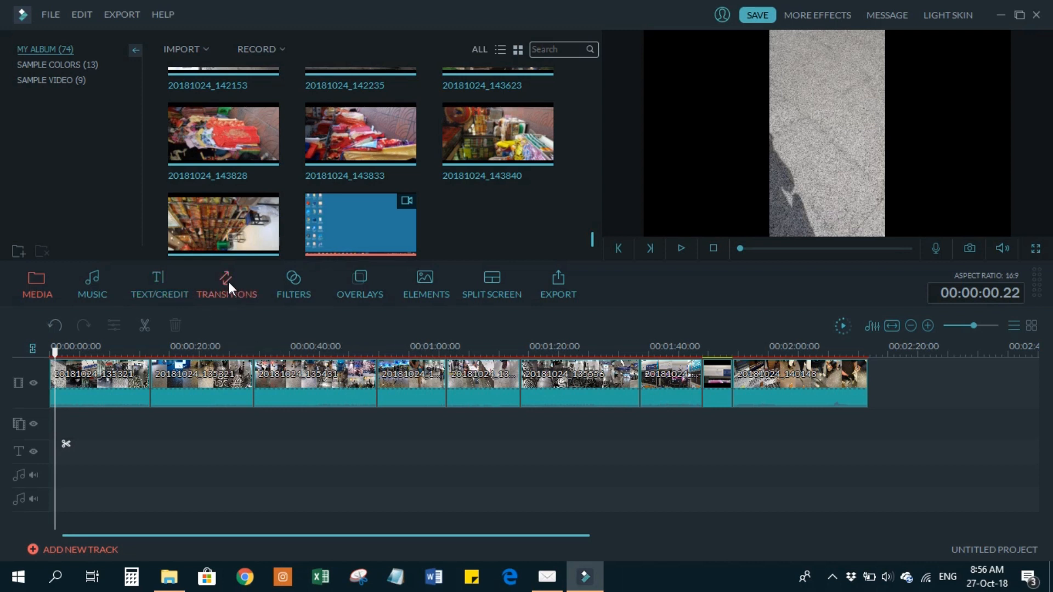
Switch to the Transitions library and play the Bar transition in the preview
left_click(226, 285)
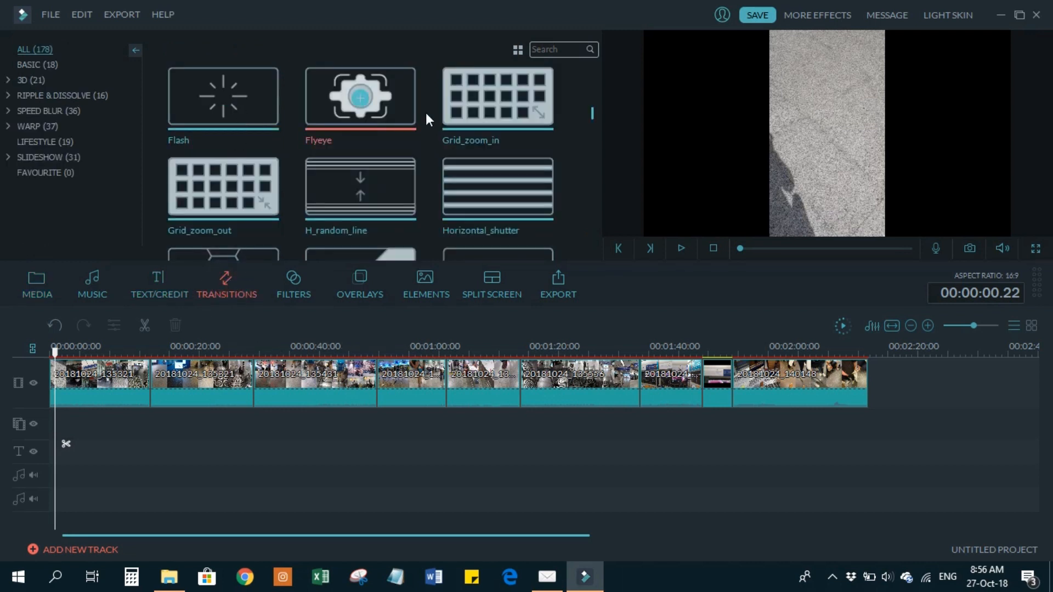
mouse_move(198, 336)
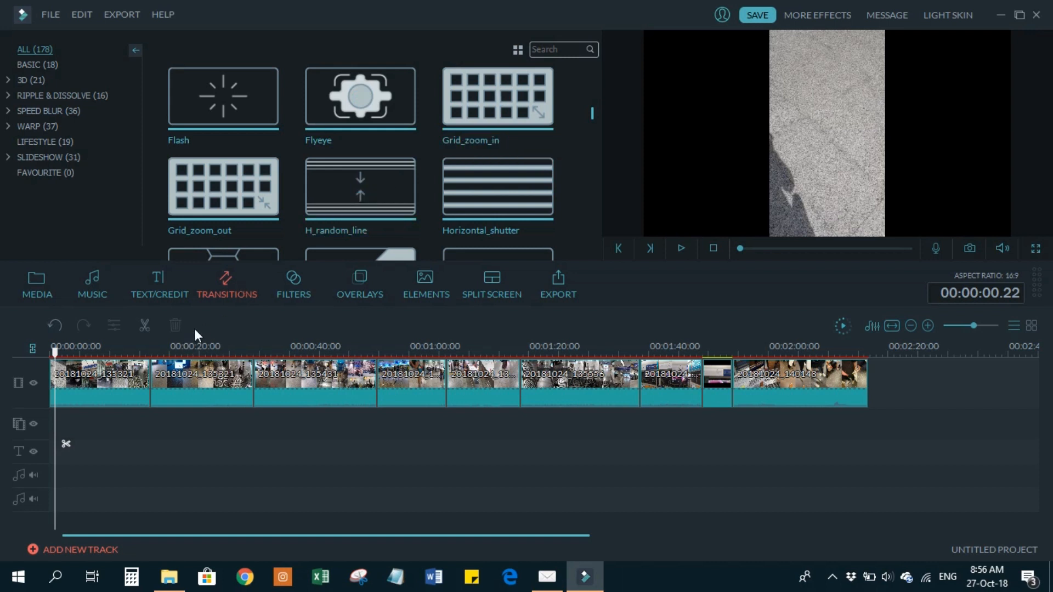
mouse_move(464, 173)
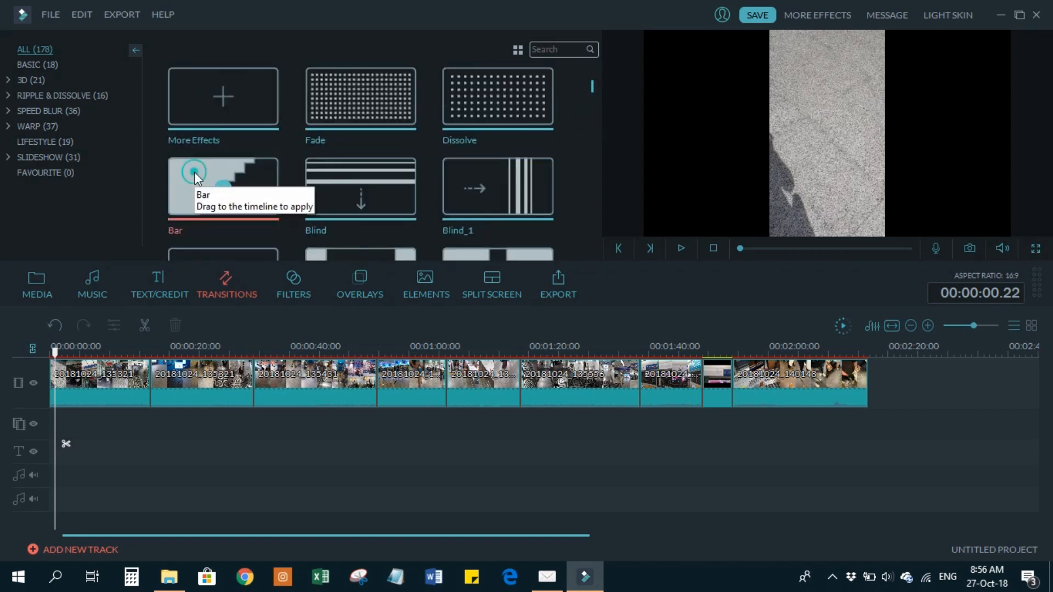
left_click(681, 248)
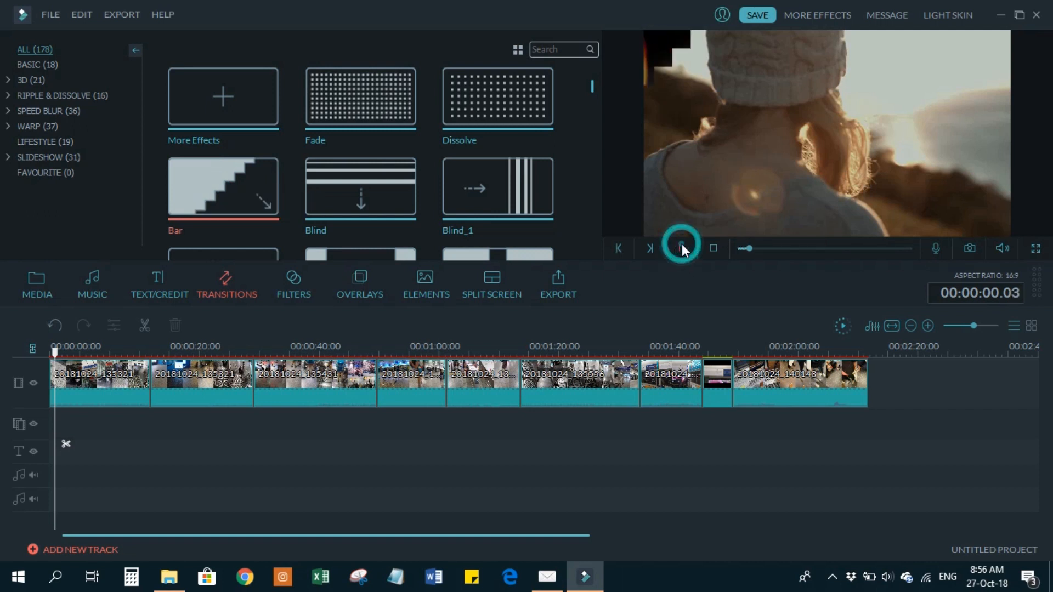
left_click(679, 247)
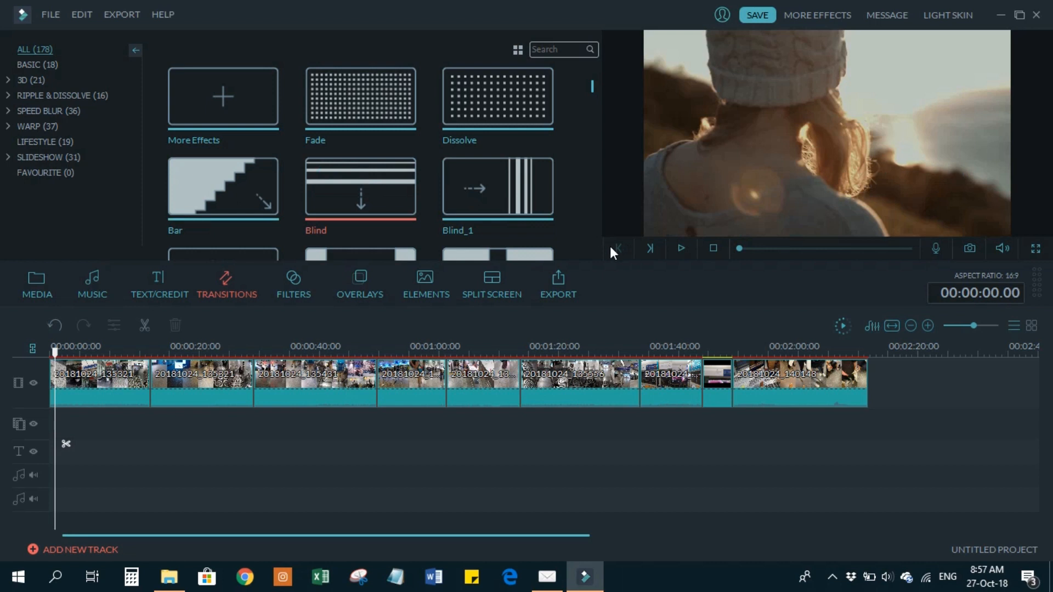
mouse_move(336, 200)
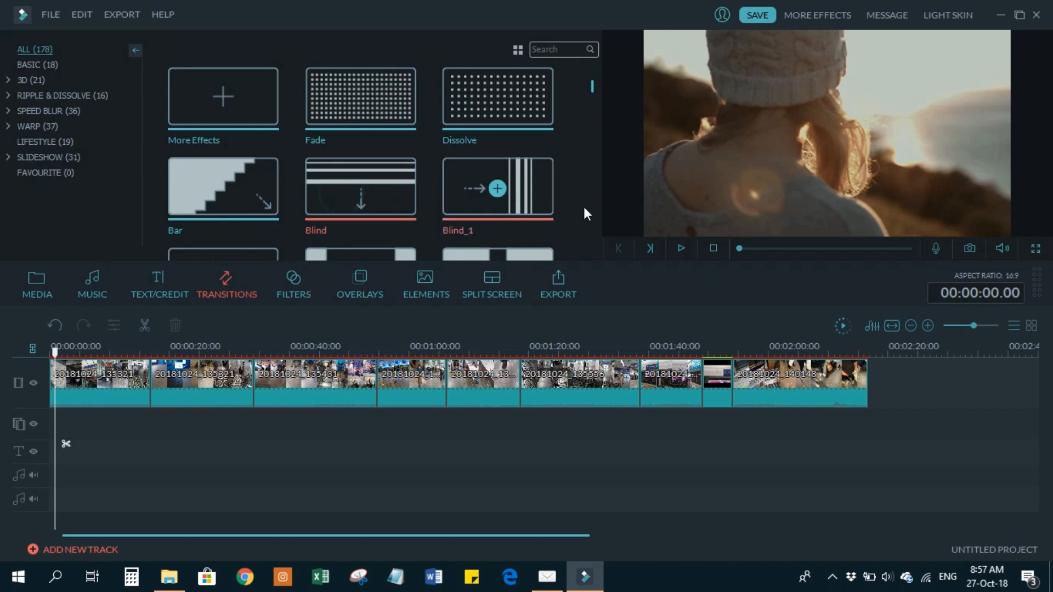
Scroll the transitions list down to the Erase, Erase_slide and Fadegrayscale effects
left_click(681, 247)
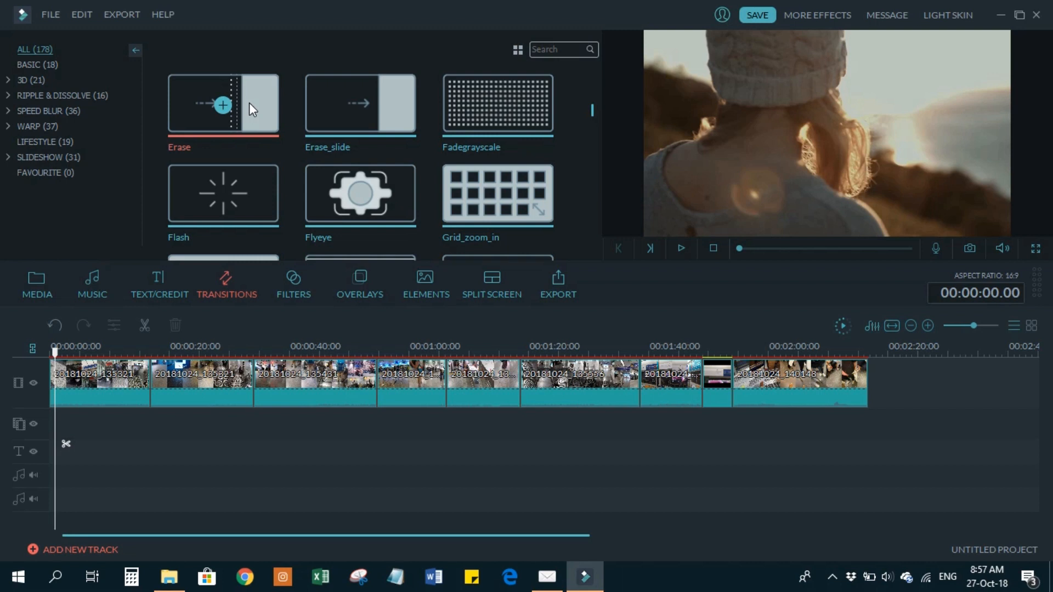
mouse_move(153, 391)
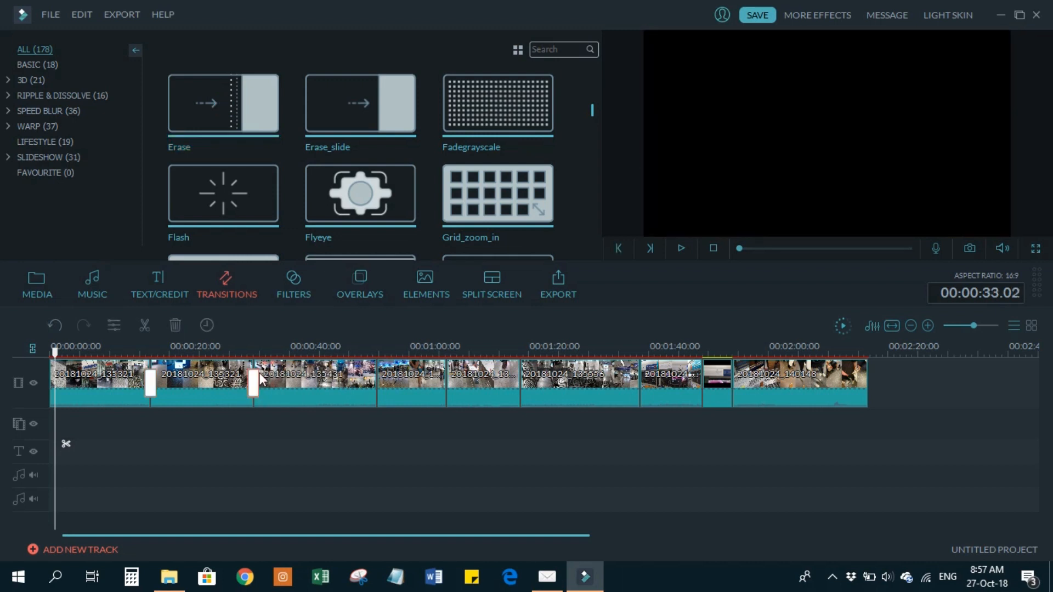
mouse_move(222, 105)
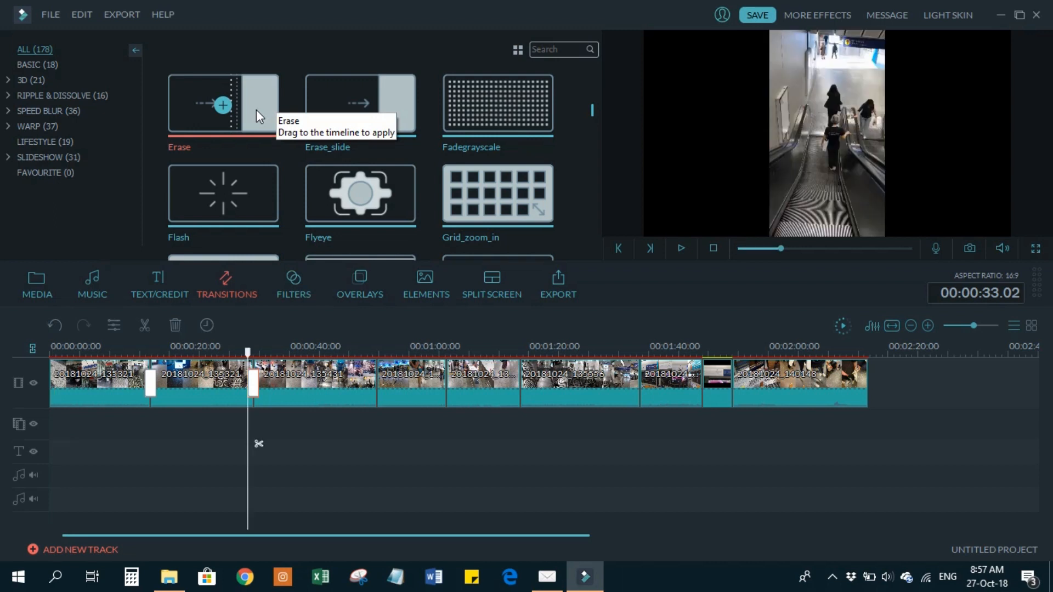
mouse_move(259, 115)
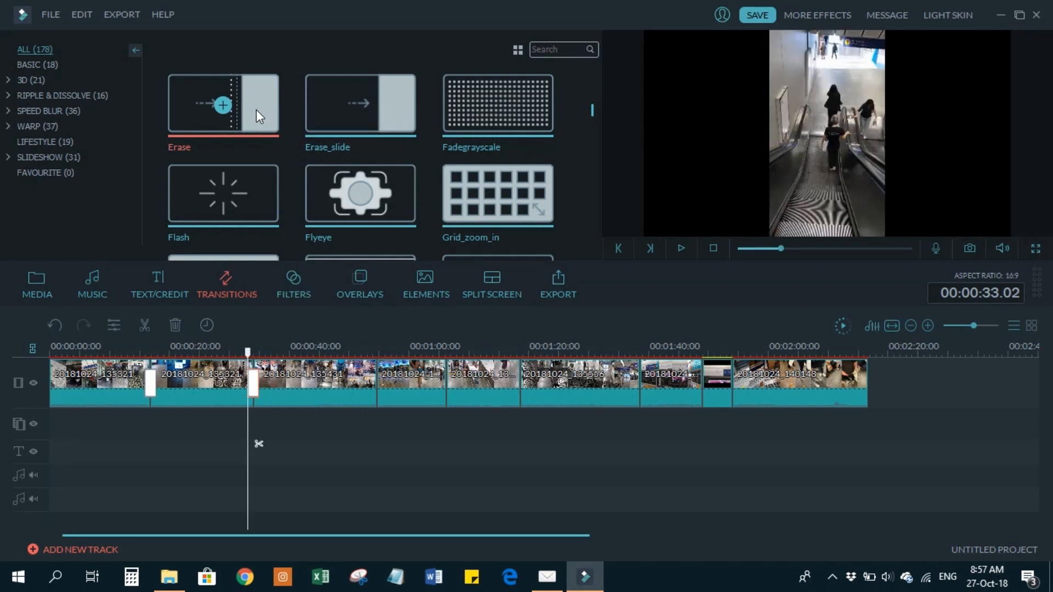
Apply the Erase transition to all clip boundaries and play the result from near the end
right_click(252, 113)
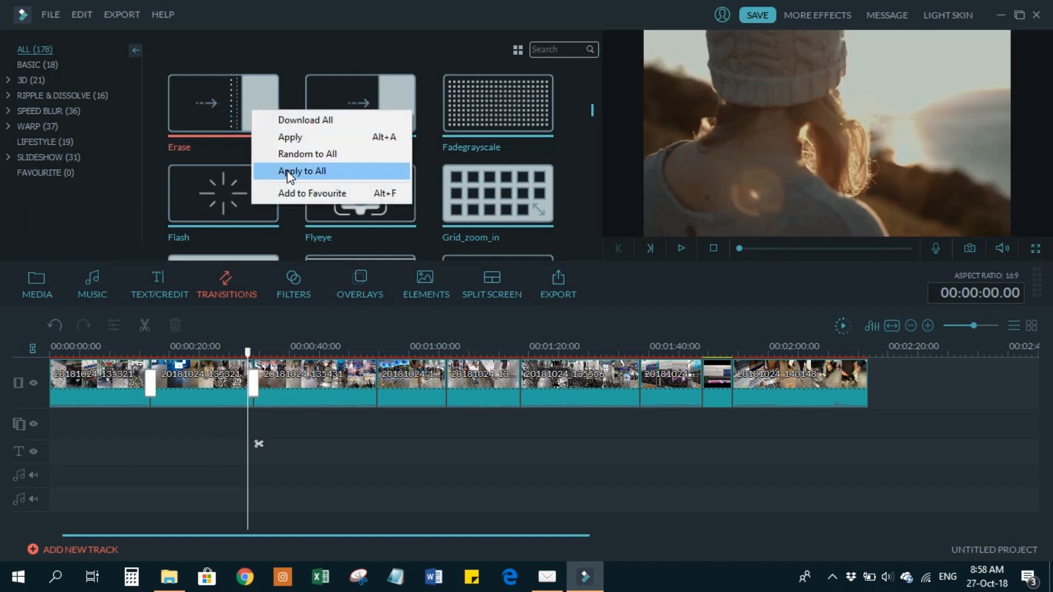
left_click(301, 171)
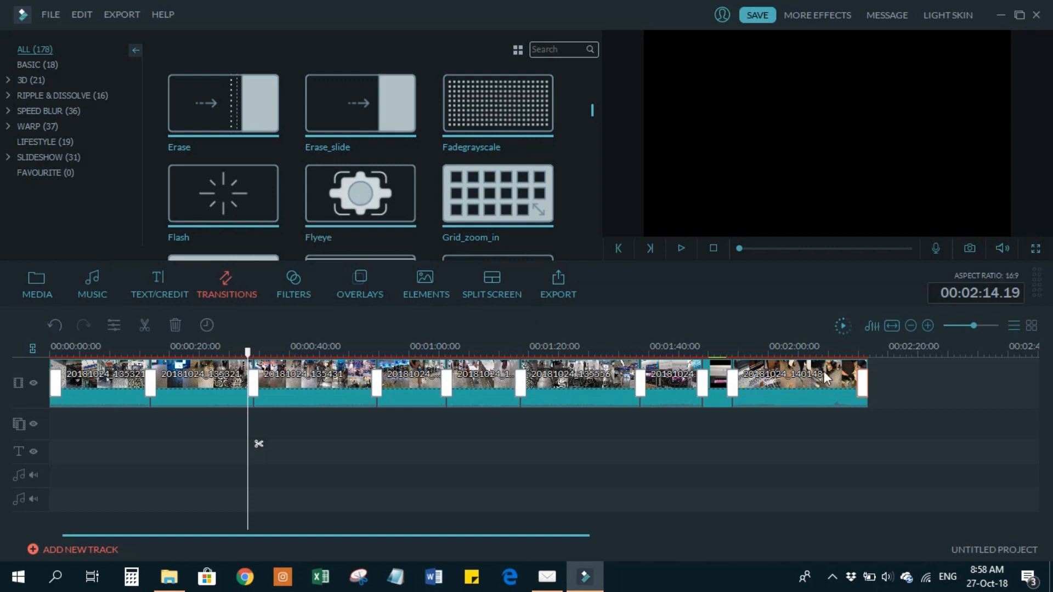
mouse_move(834, 377)
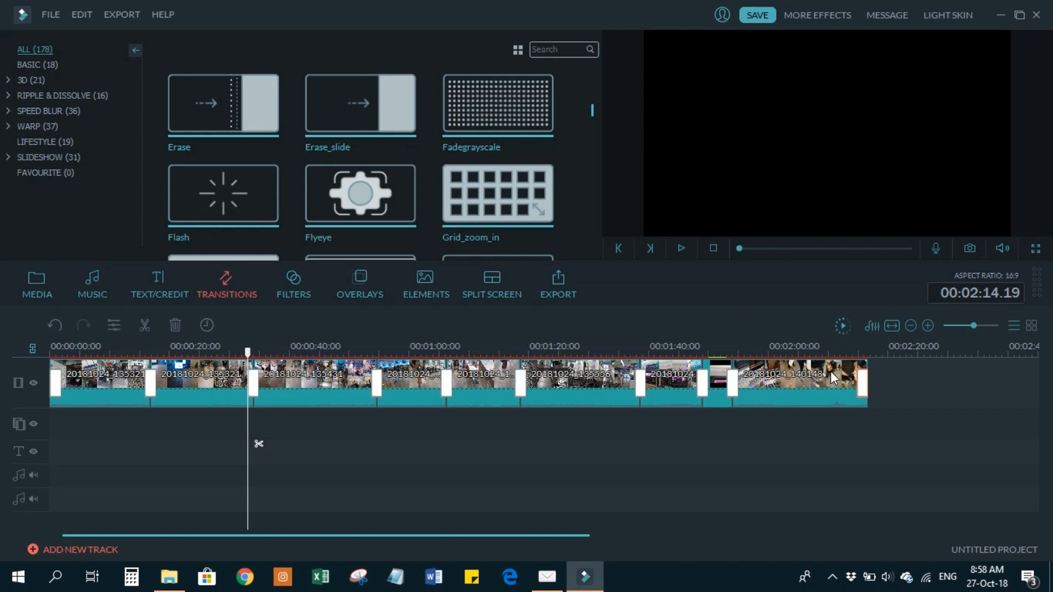
left_click(856, 357)
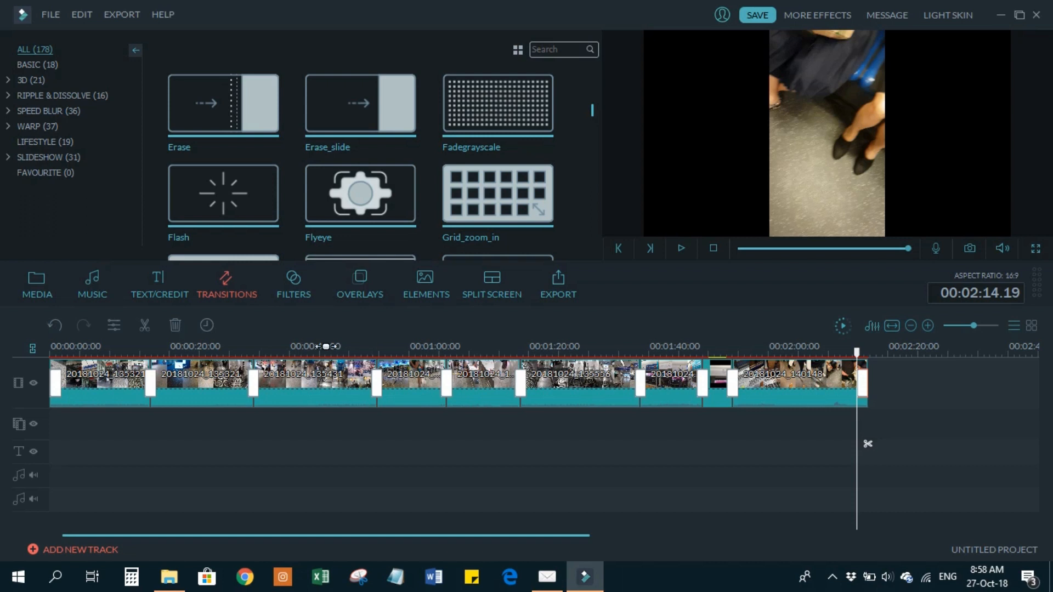
left_click(36, 283)
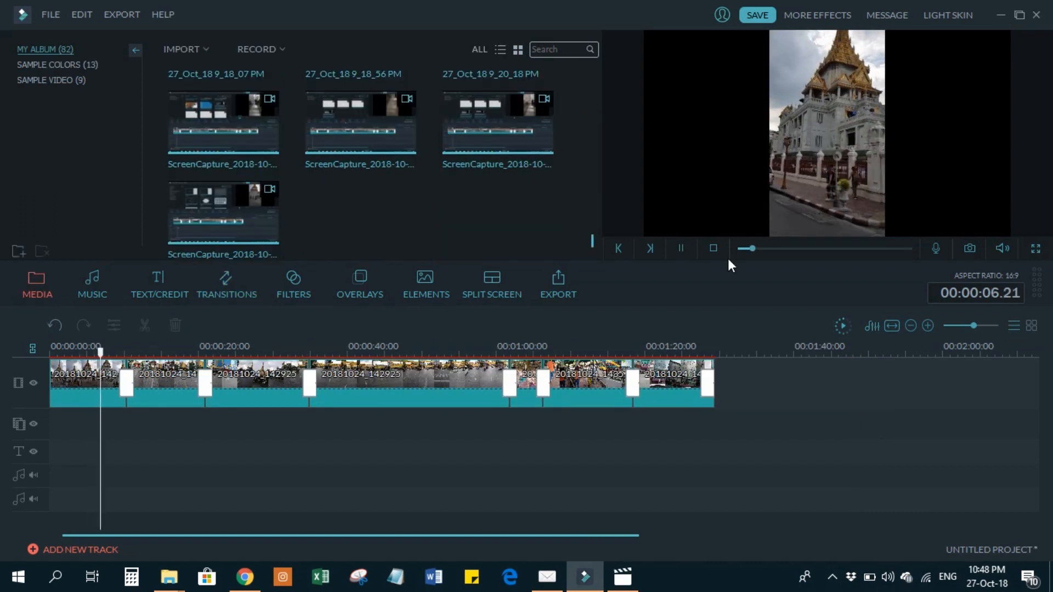